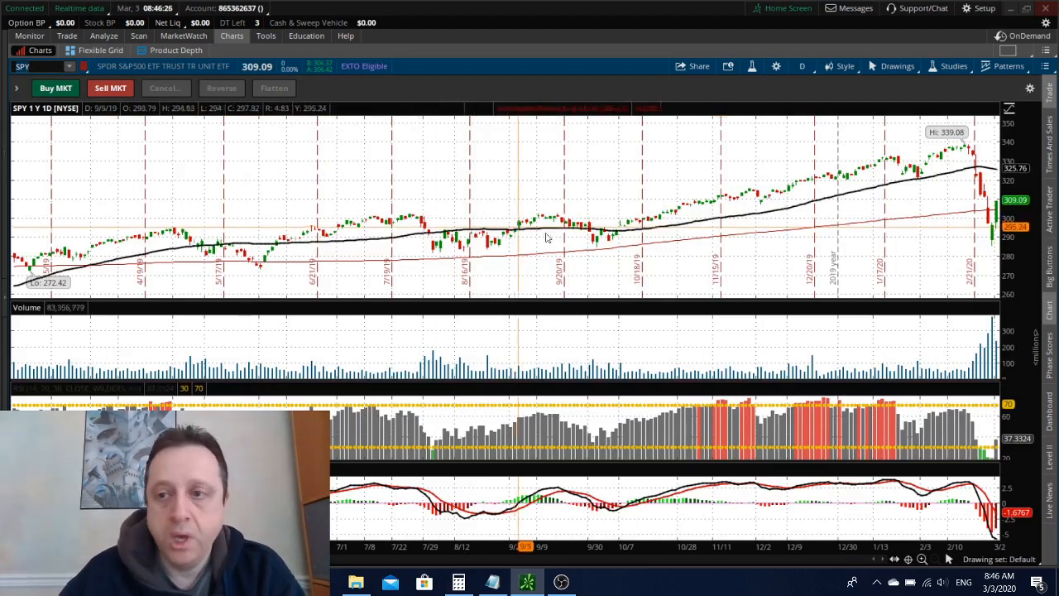
mouse_move(840, 243)
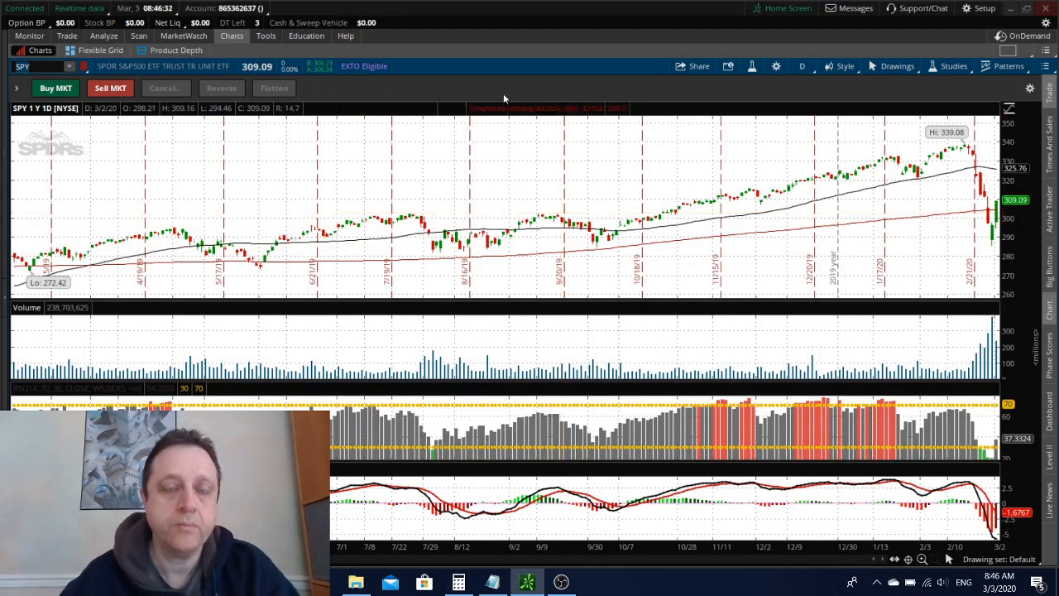
mouse_move(977, 223)
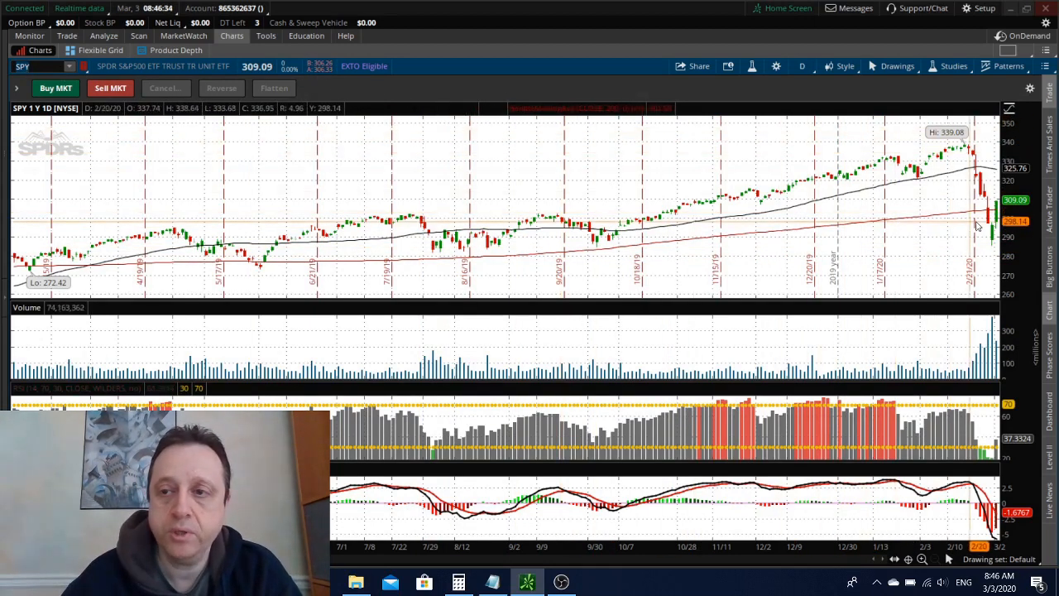
mouse_move(993, 255)
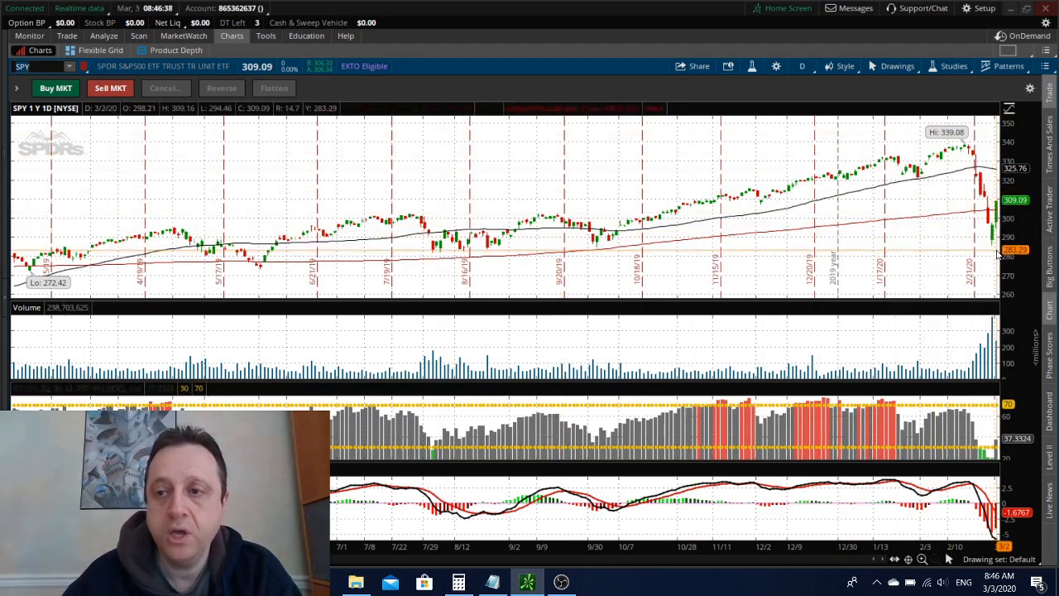
mouse_move(997, 252)
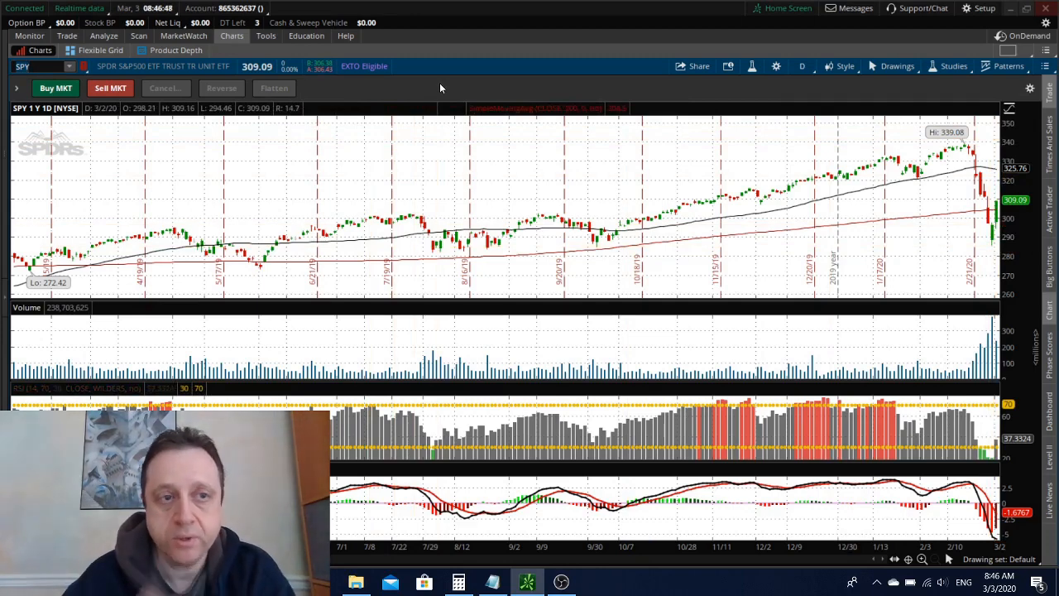
mouse_move(985, 229)
type("MRNA")
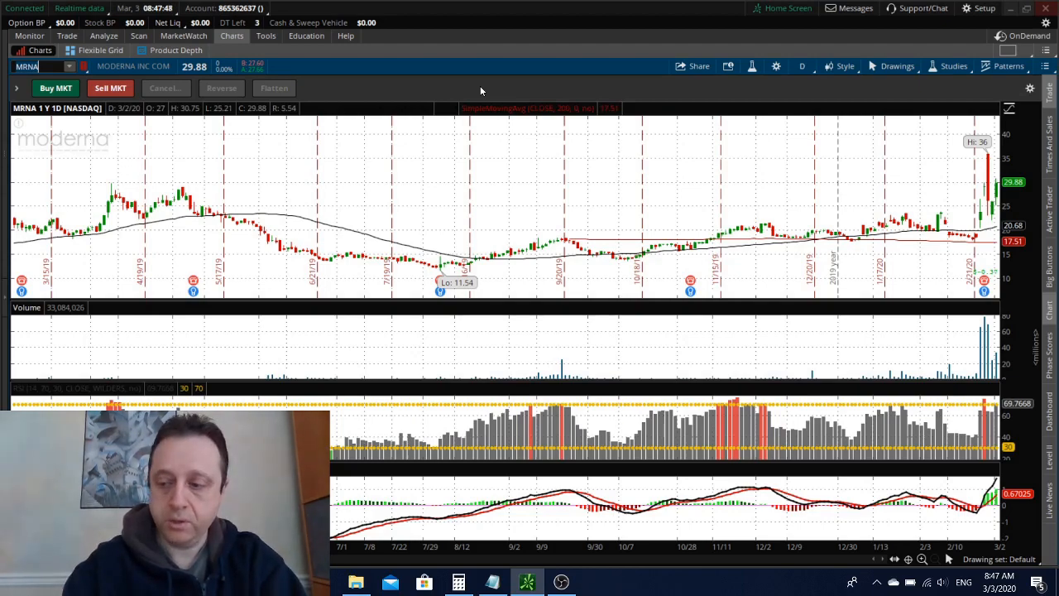
Switch the chart symbol to INO to show Inovio's one-year daily candlesticks.
type("INO")
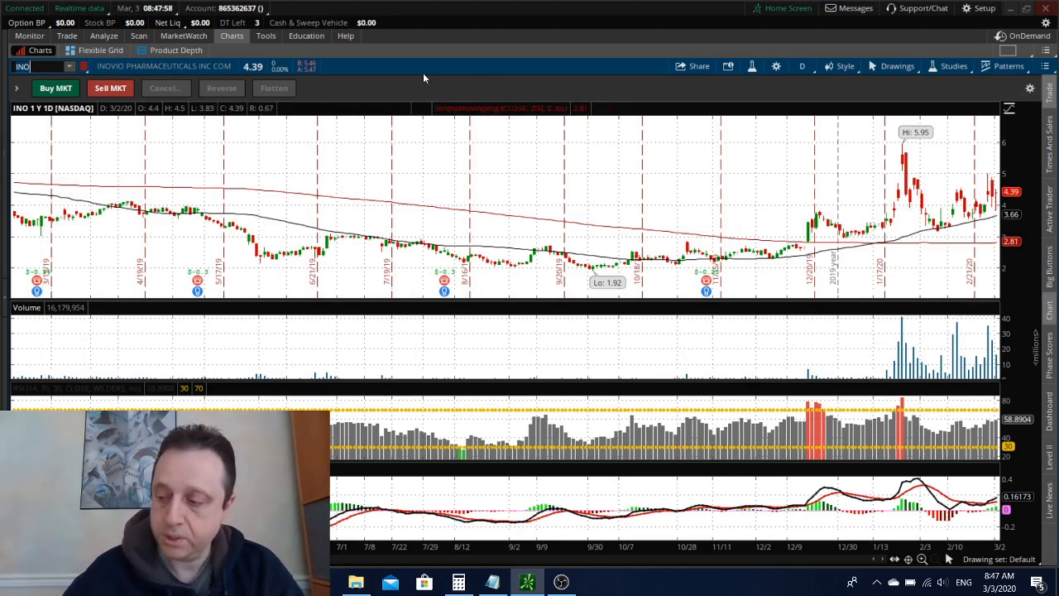
mouse_move(406, 102)
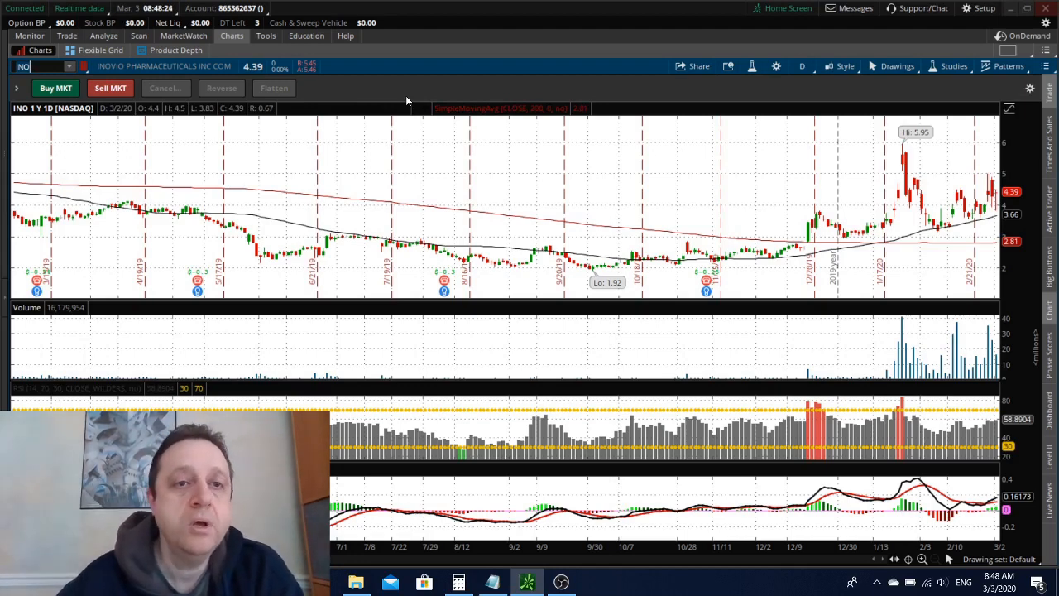
mouse_move(311, 83)
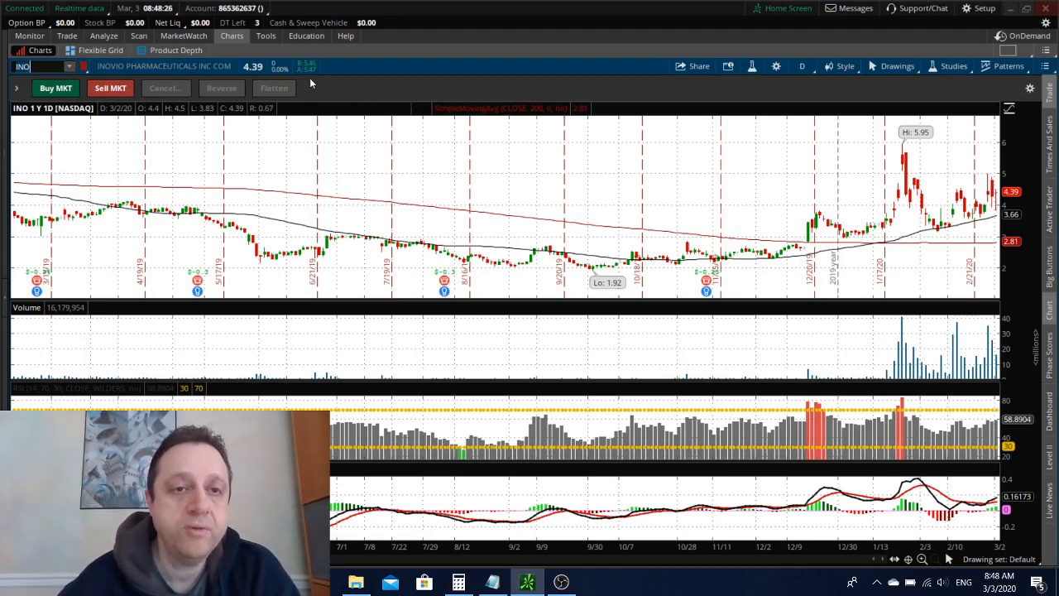
mouse_move(338, 73)
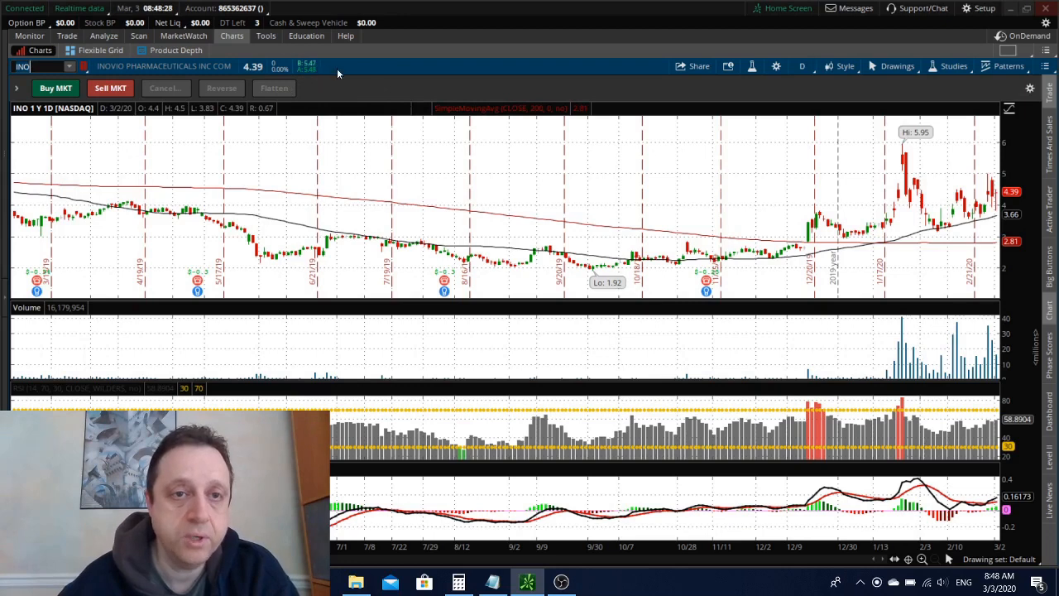
mouse_move(381, 91)
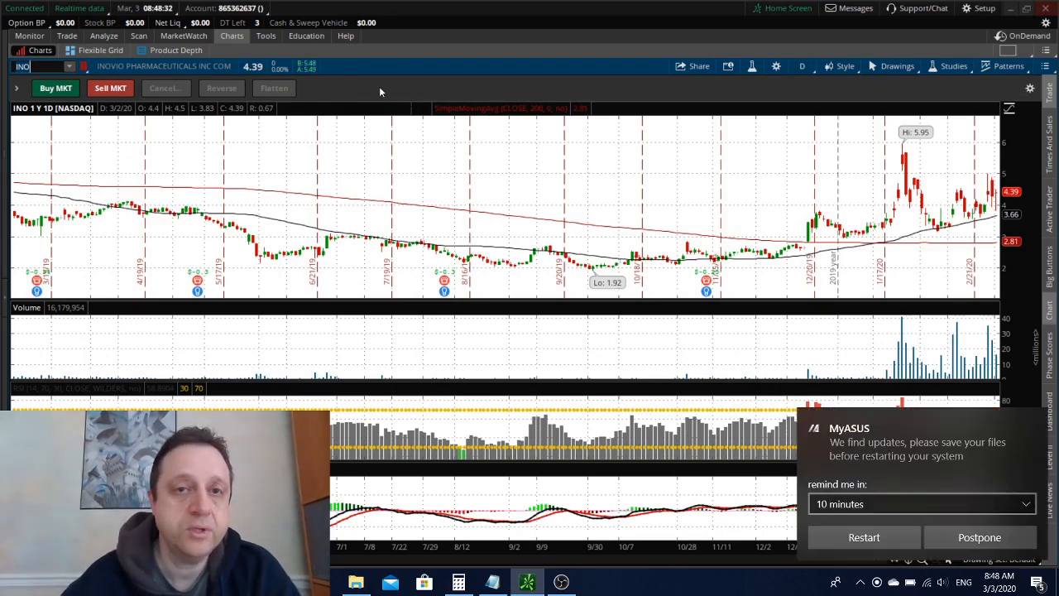
left_click(920, 503)
type("TSLA")
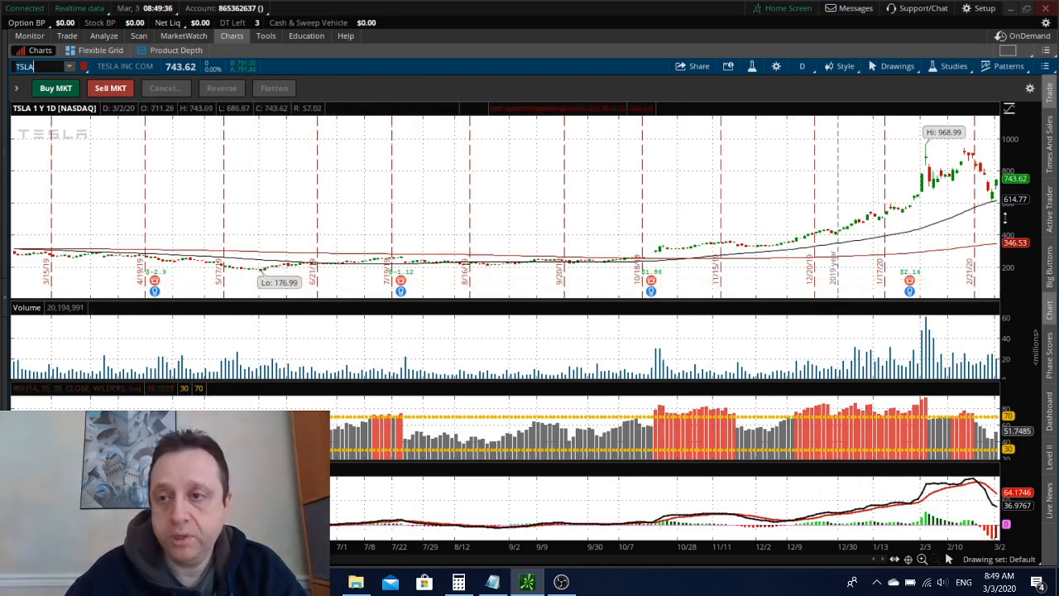
mouse_move(984, 192)
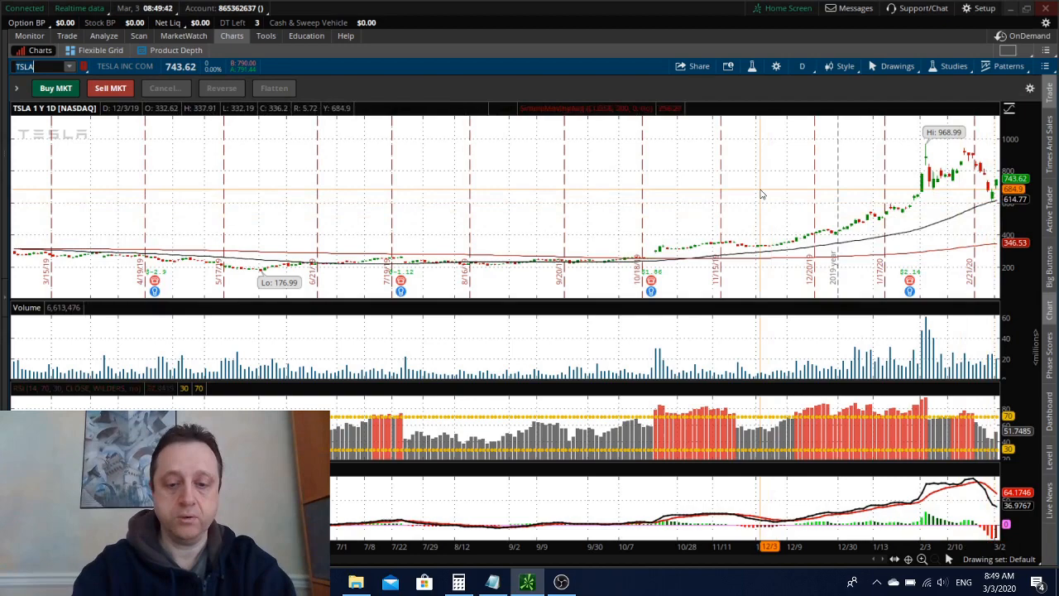
left_click(38, 66)
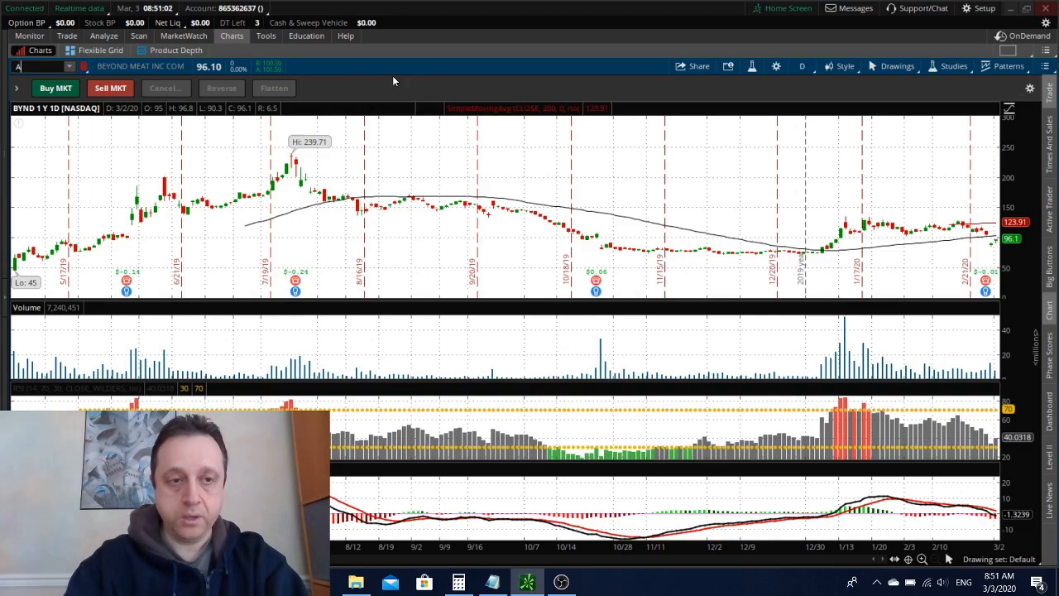
type("AMD")
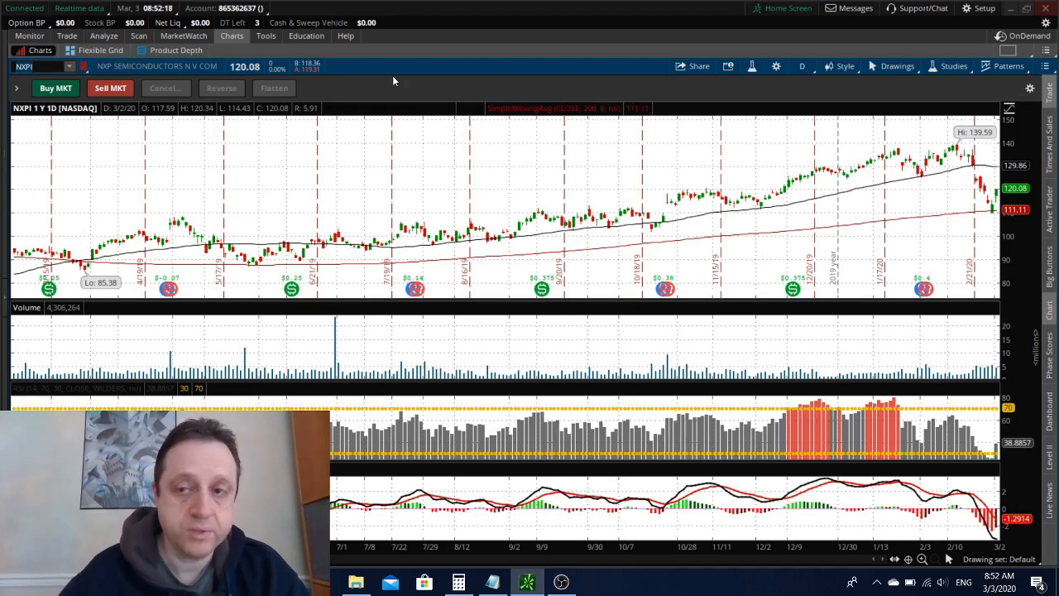
mouse_move(983, 228)
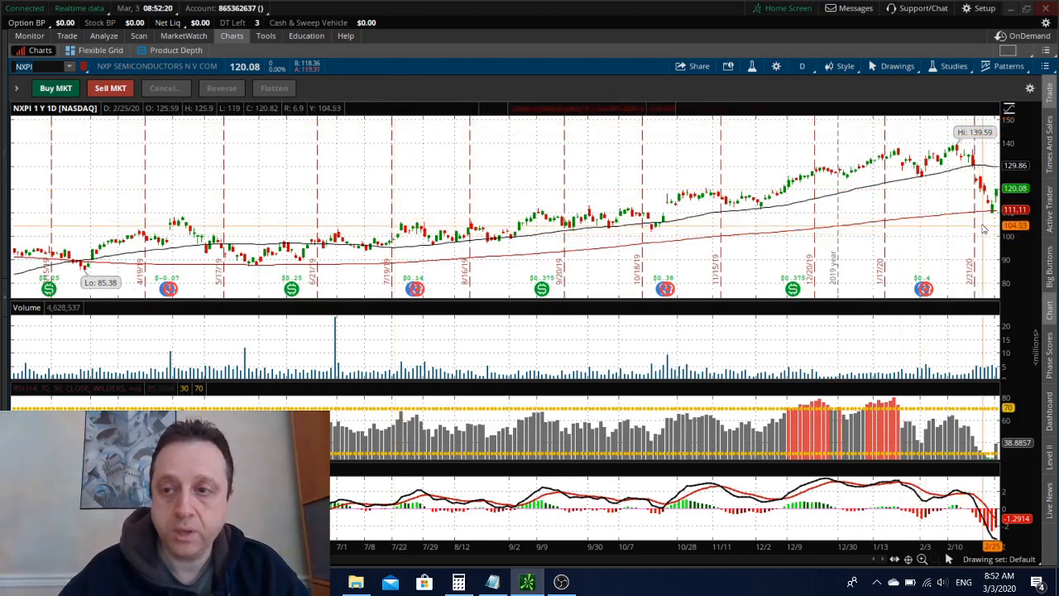
mouse_move(980, 224)
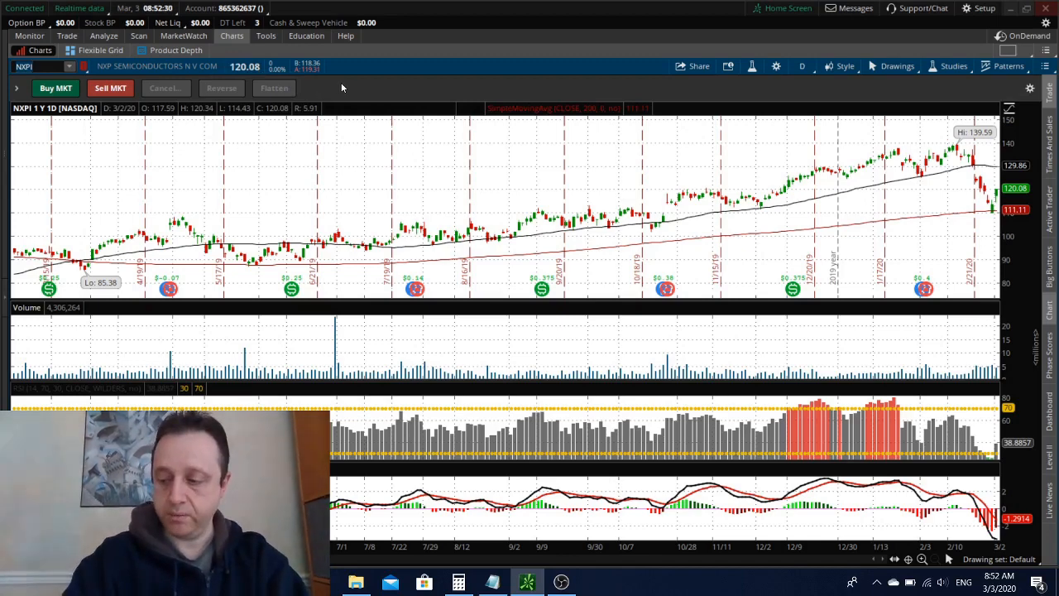
Start a new ticker with Q in the symbol box over the NXPI chart.
type("Q")
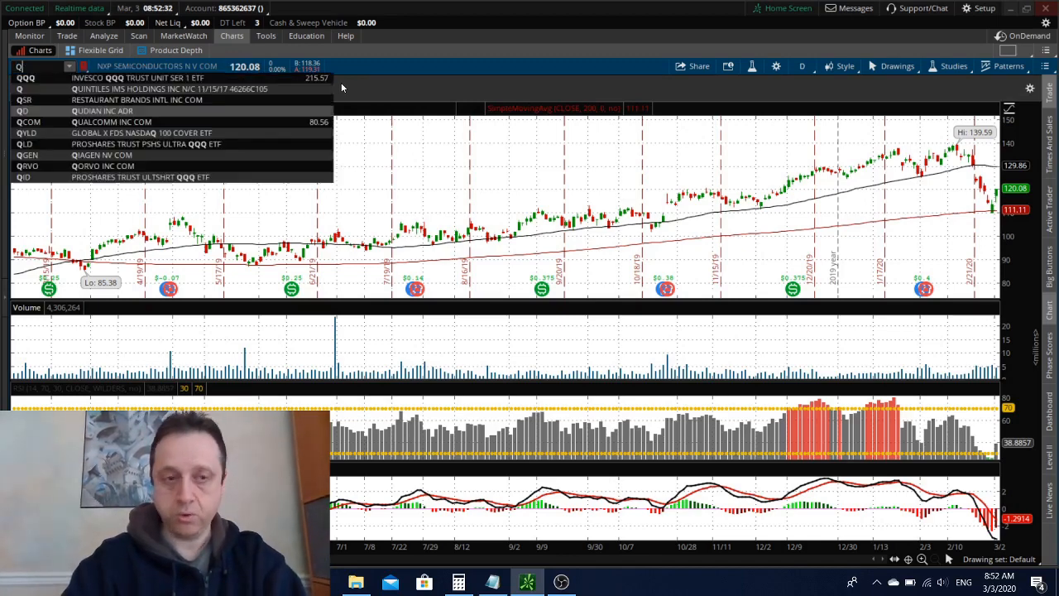
Pick QRVO Qorvo Inc from the matching symbols to load its one-year daily chart.
left_click(27, 165)
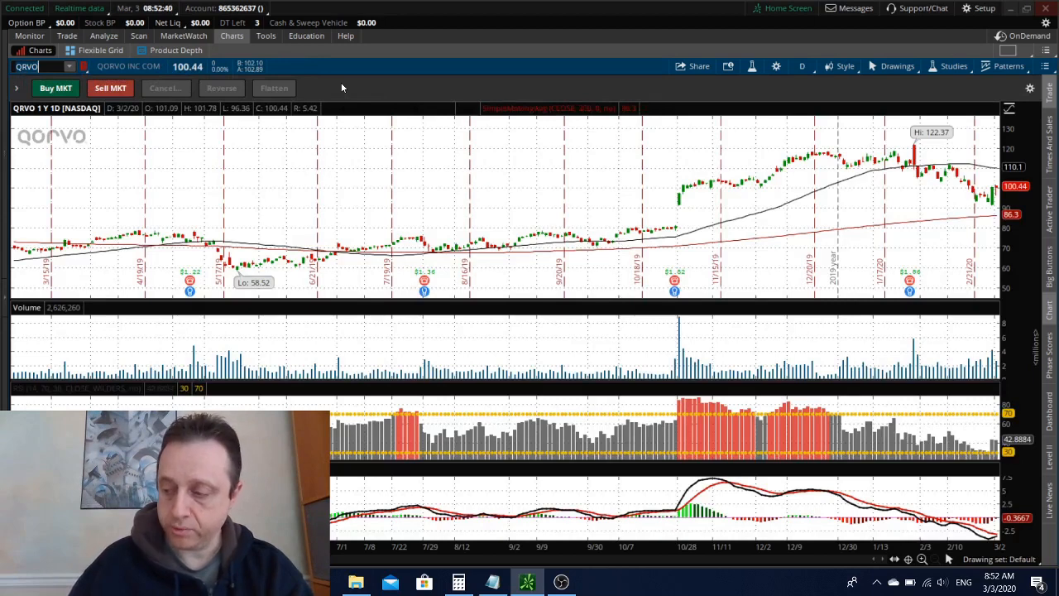
mouse_move(319, 91)
type("AAPL")
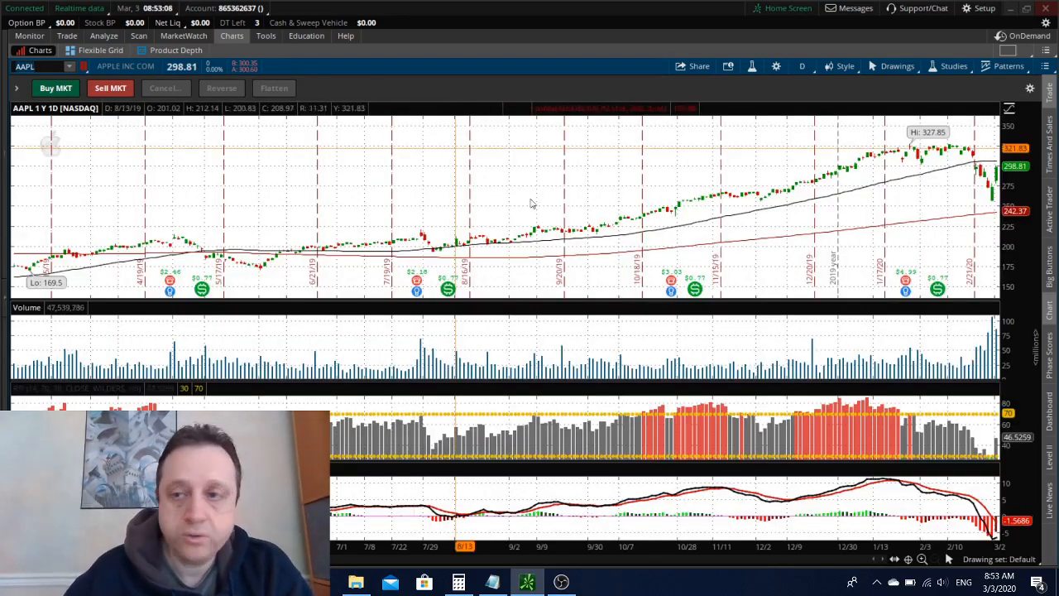
mouse_move(865, 238)
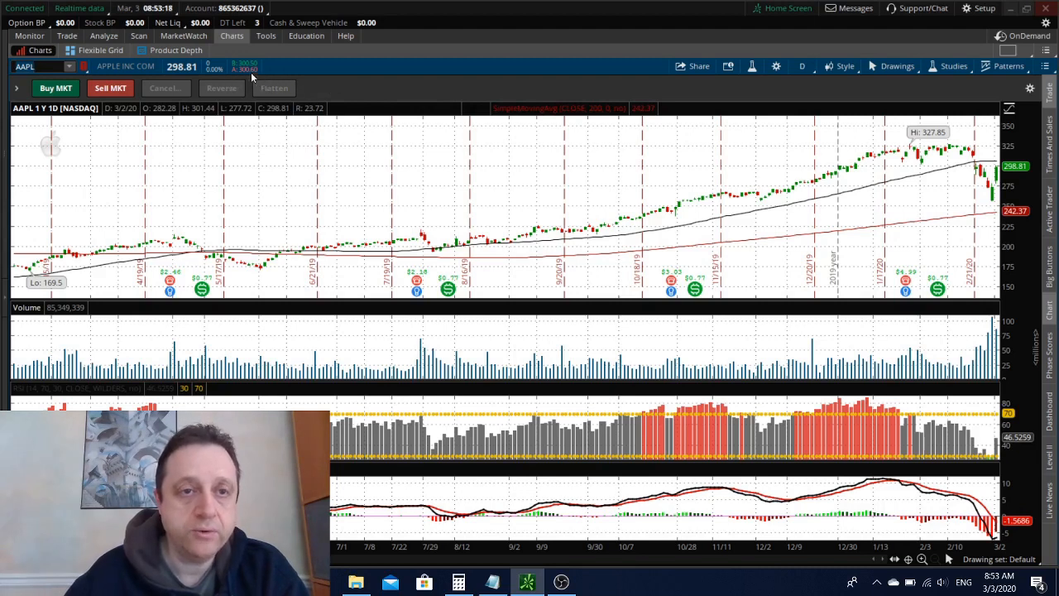
mouse_move(360, 80)
type("KSS")
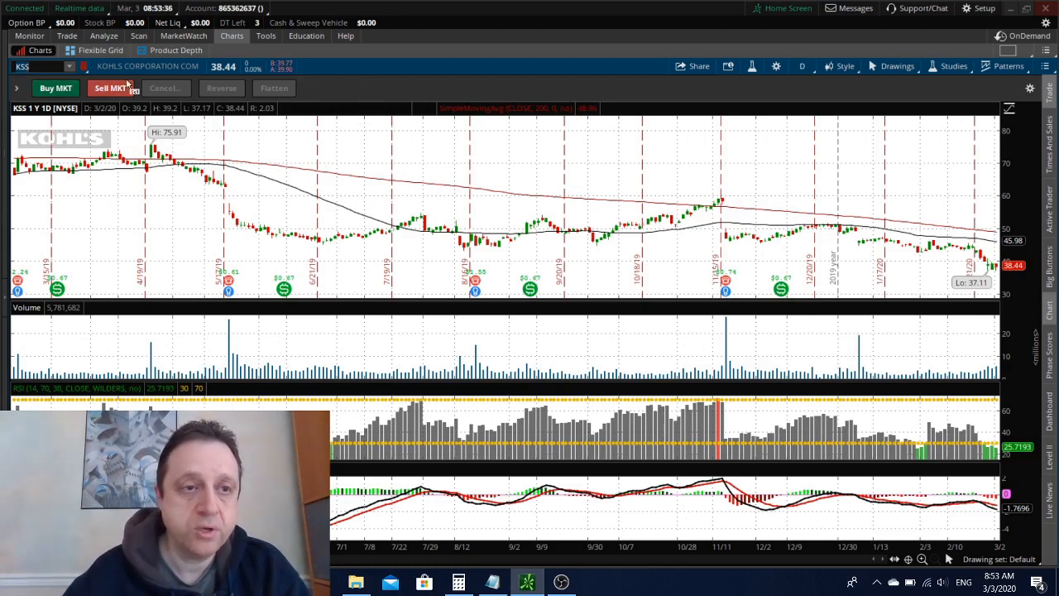
mouse_move(411, 248)
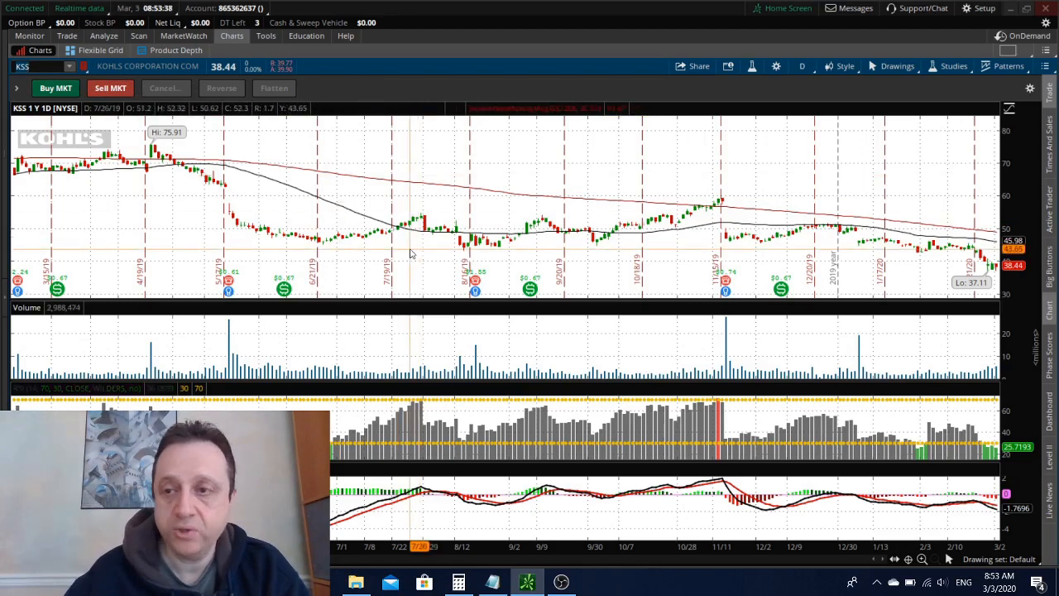
mouse_move(530, 261)
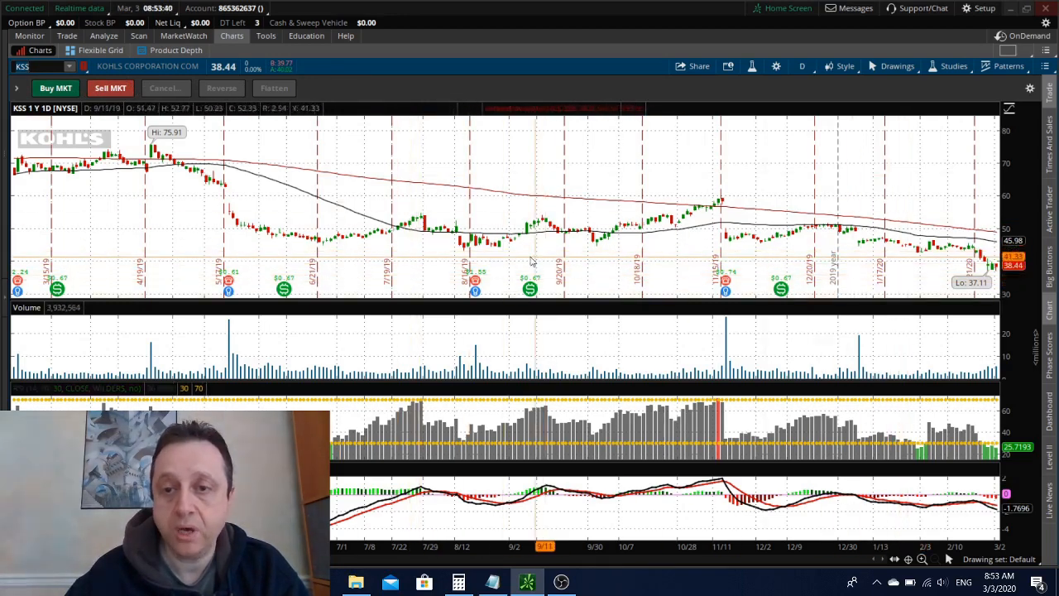
mouse_move(898, 275)
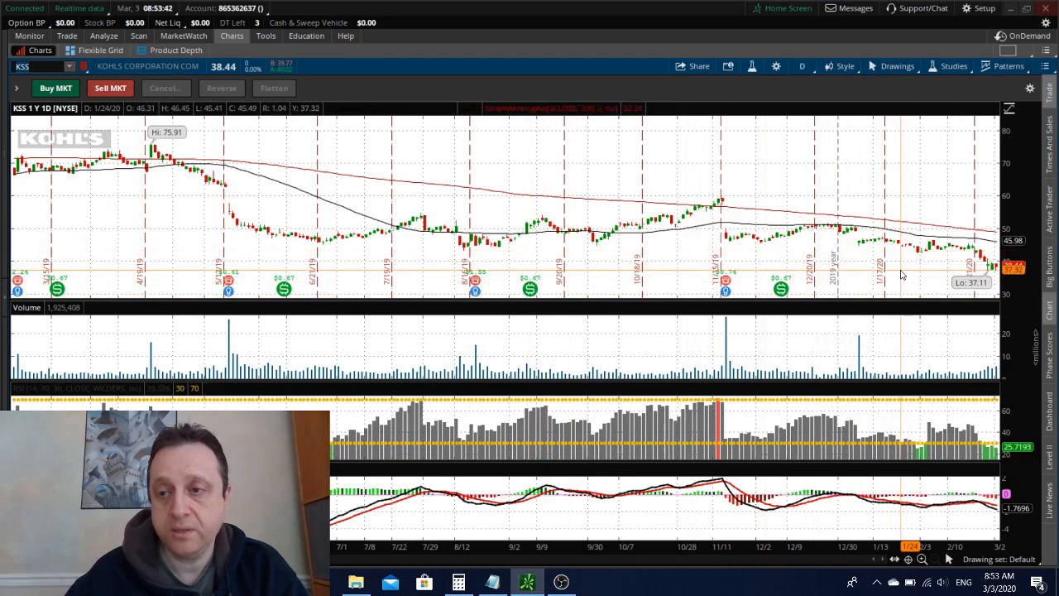
mouse_move(904, 277)
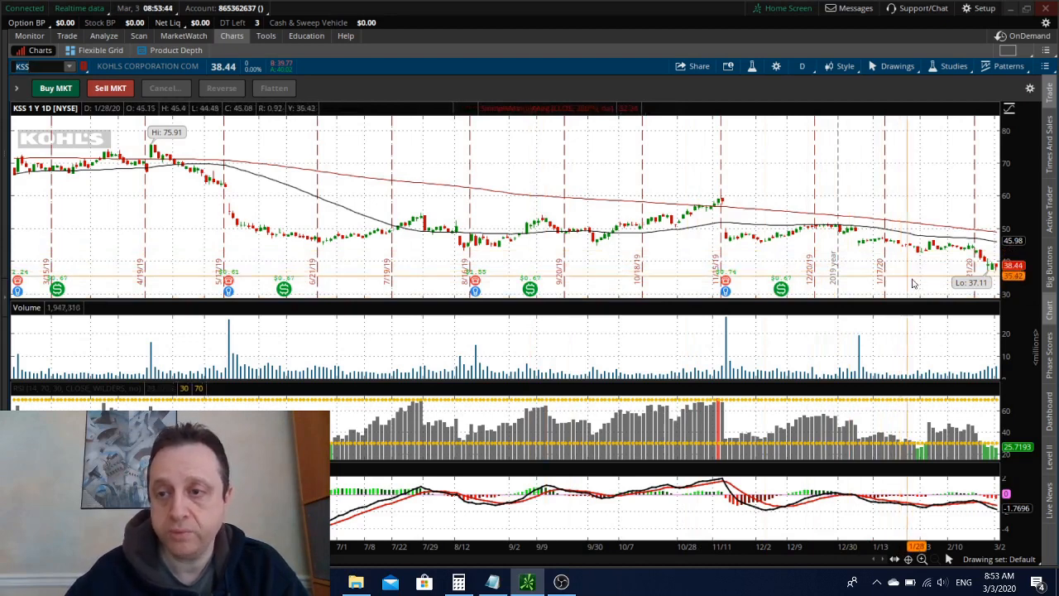
mouse_move(997, 279)
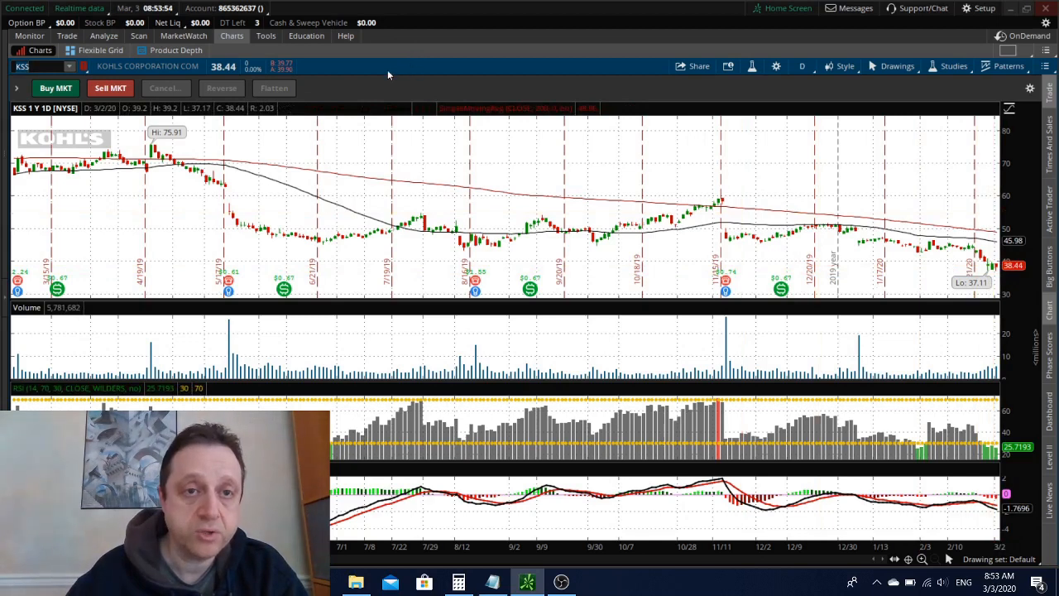
mouse_move(362, 79)
type("T")
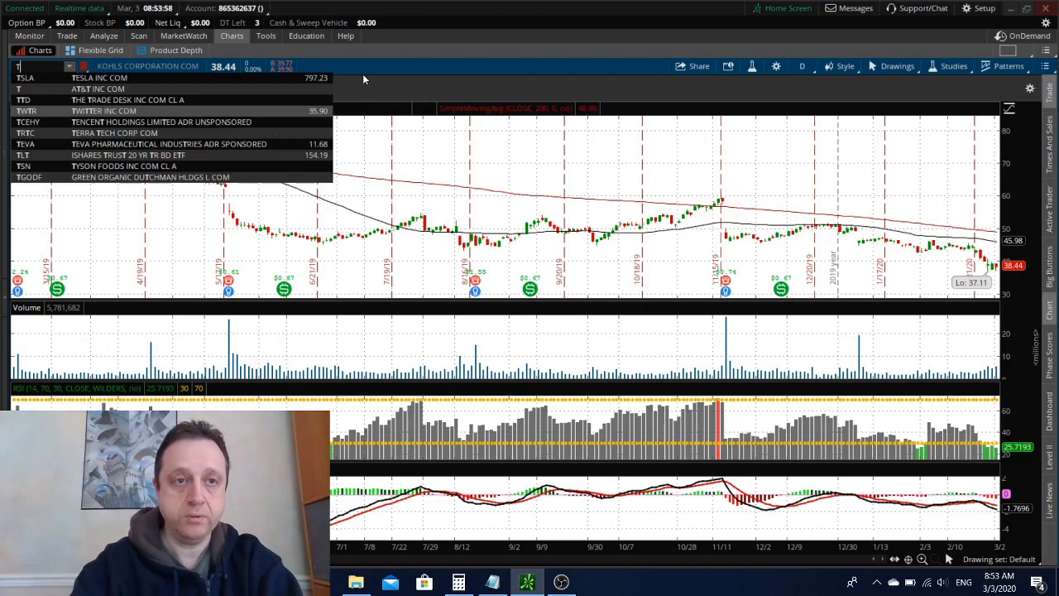
Finish the TGT ticker and pick Target Corp from the matches to load its chart.
type("GT")
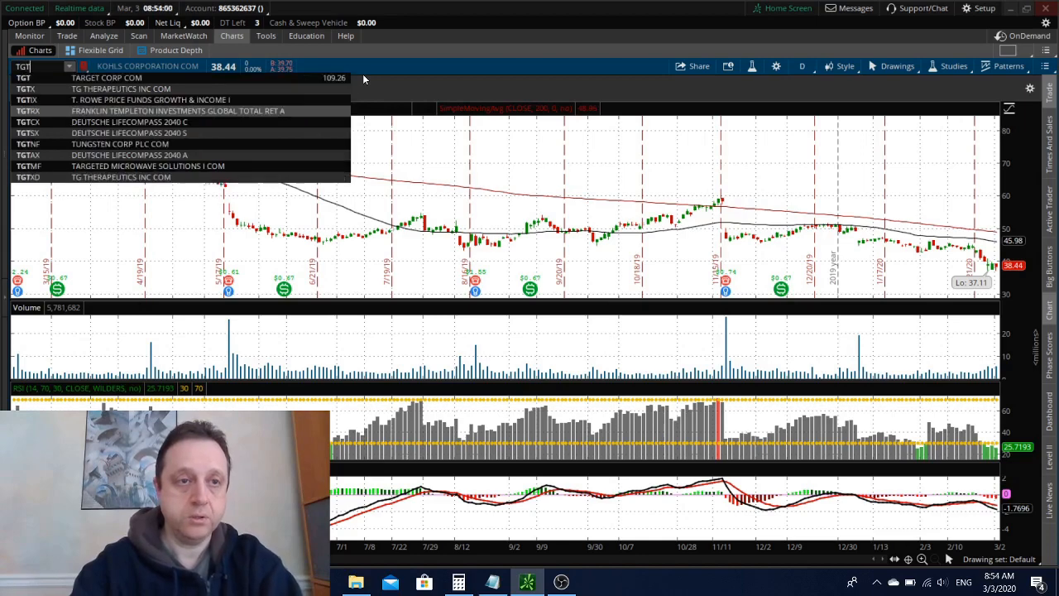
left_click(105, 77)
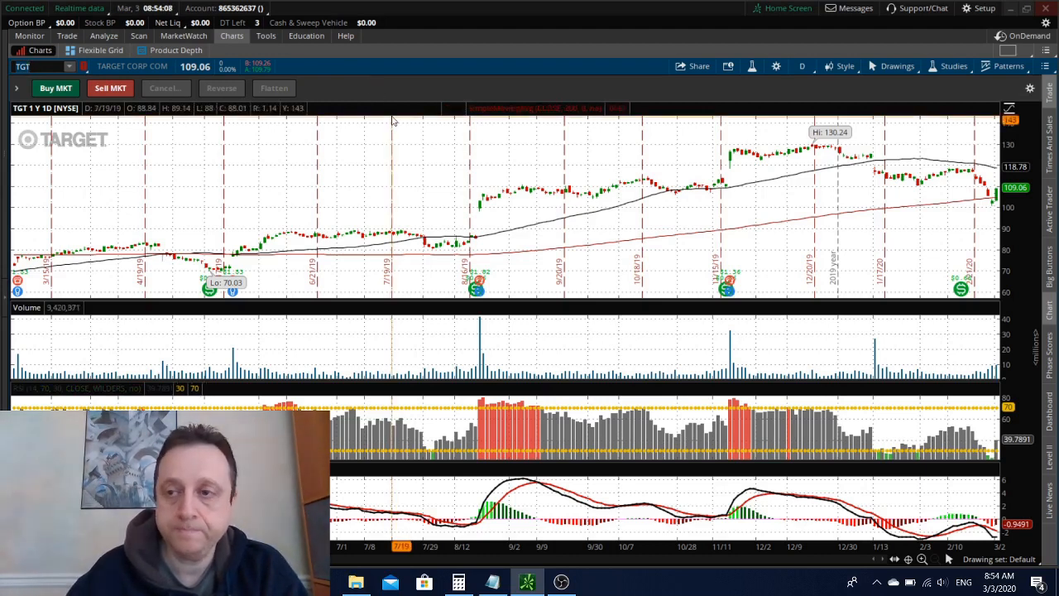
mouse_move(469, 157)
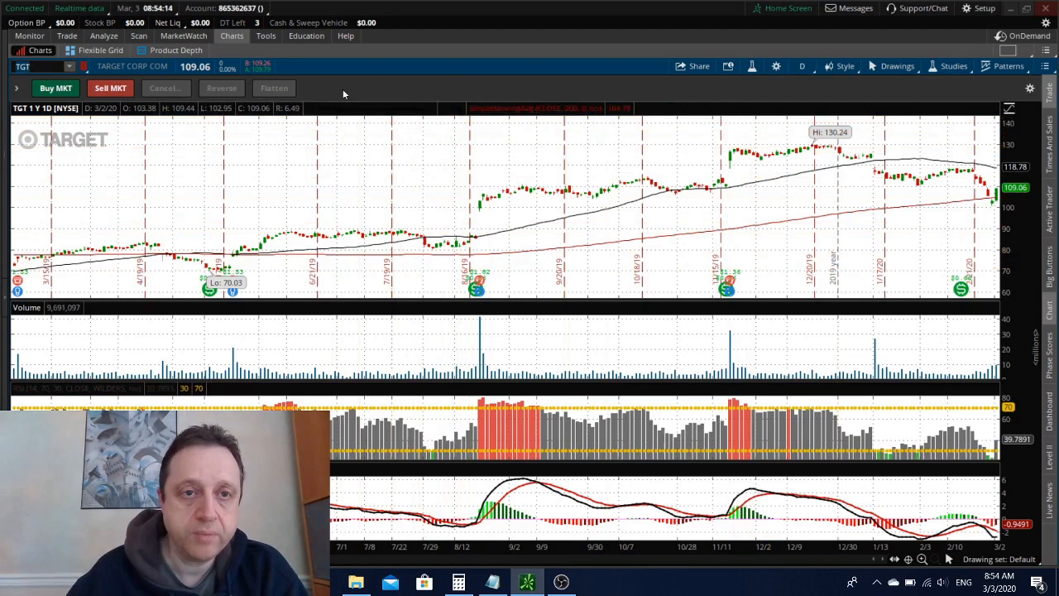
mouse_move(402, 89)
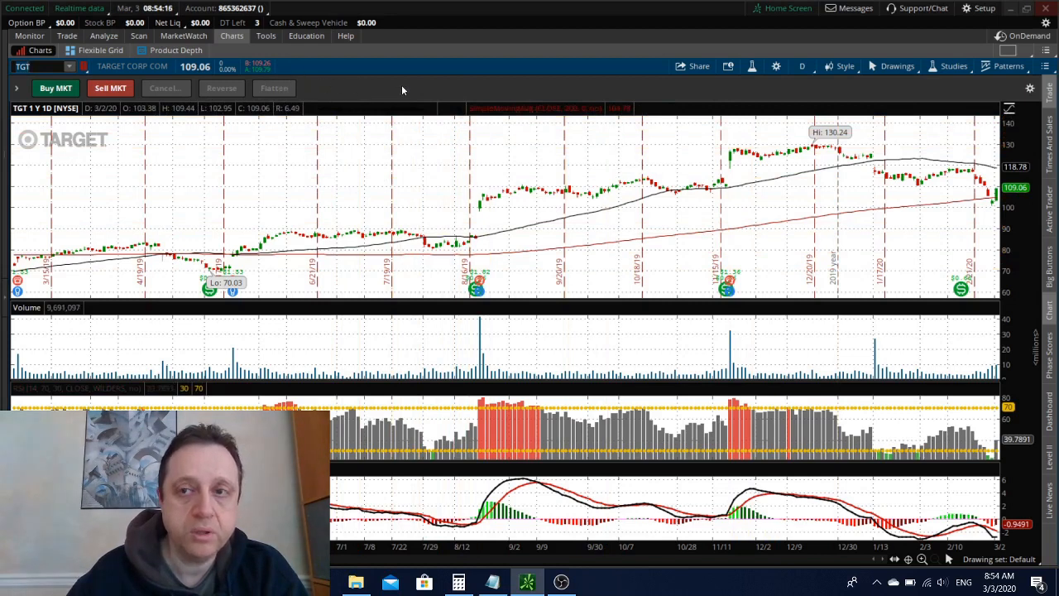
mouse_move(323, 81)
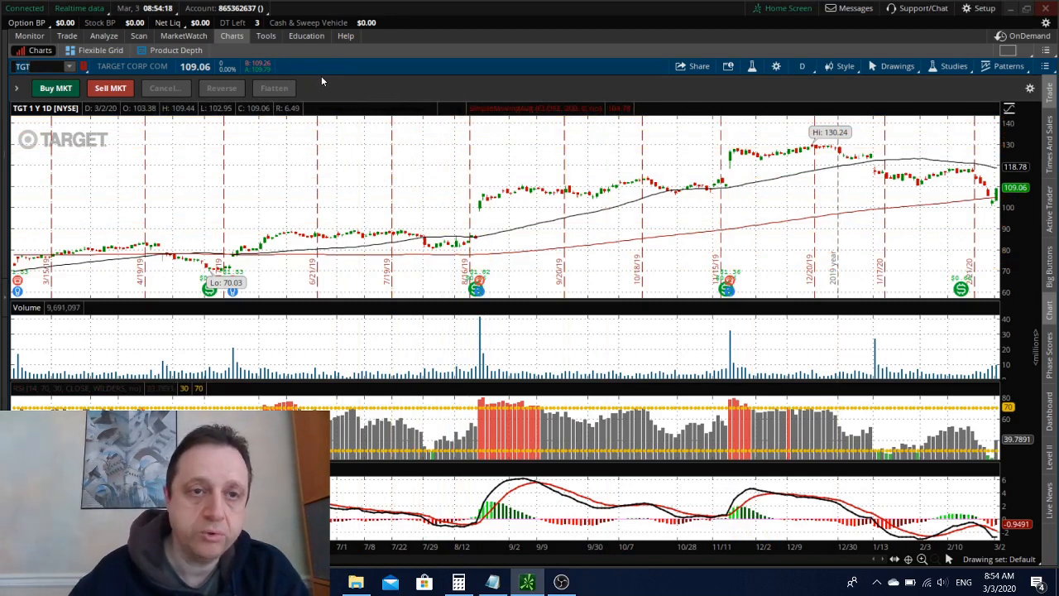
mouse_move(835, 240)
type("XOM")
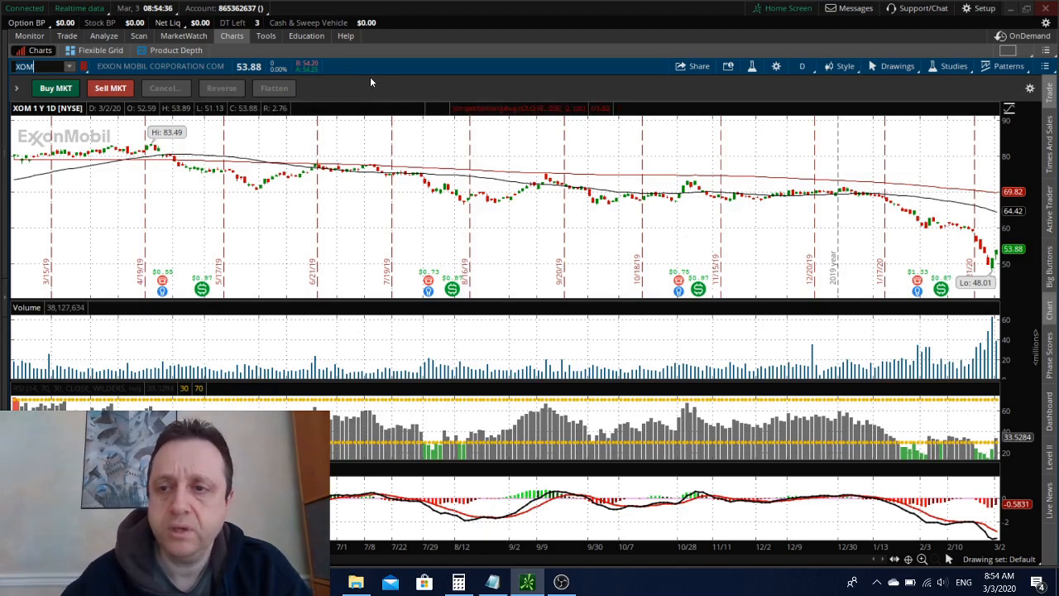
mouse_move(580, 197)
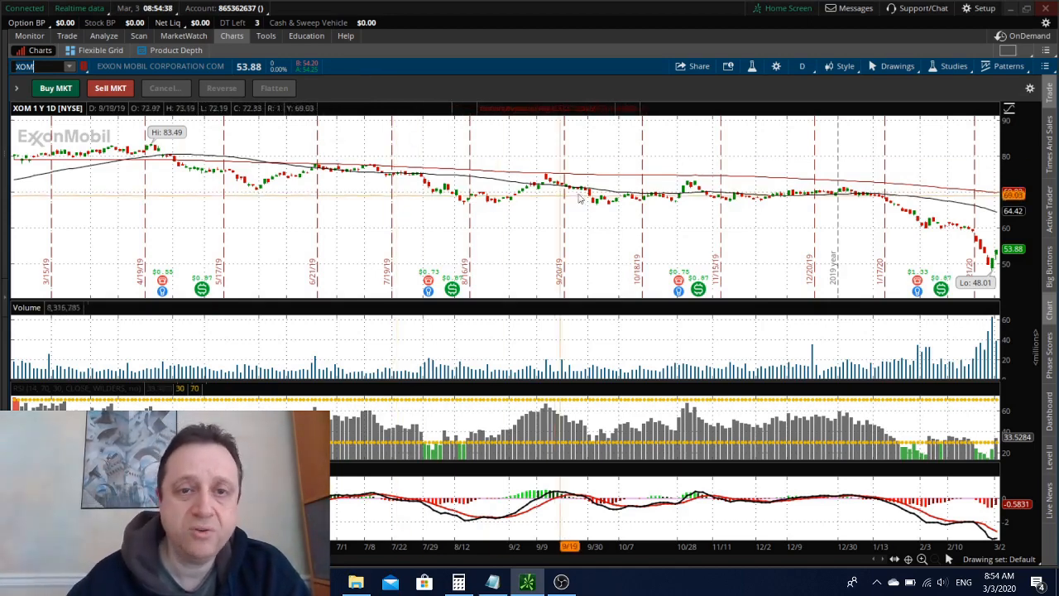
mouse_move(607, 195)
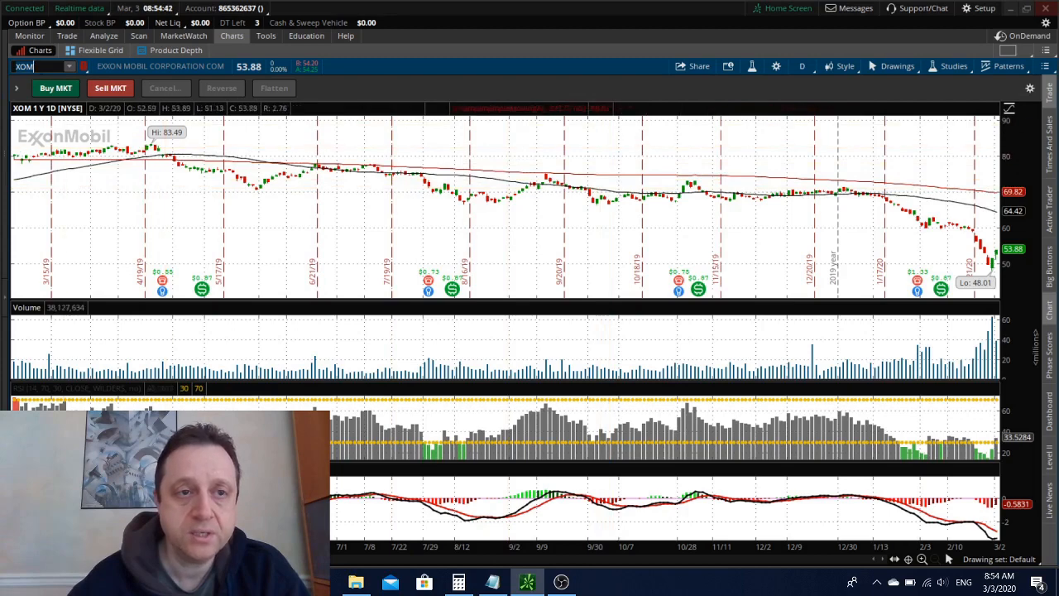
mouse_move(900, 284)
type("UBER")
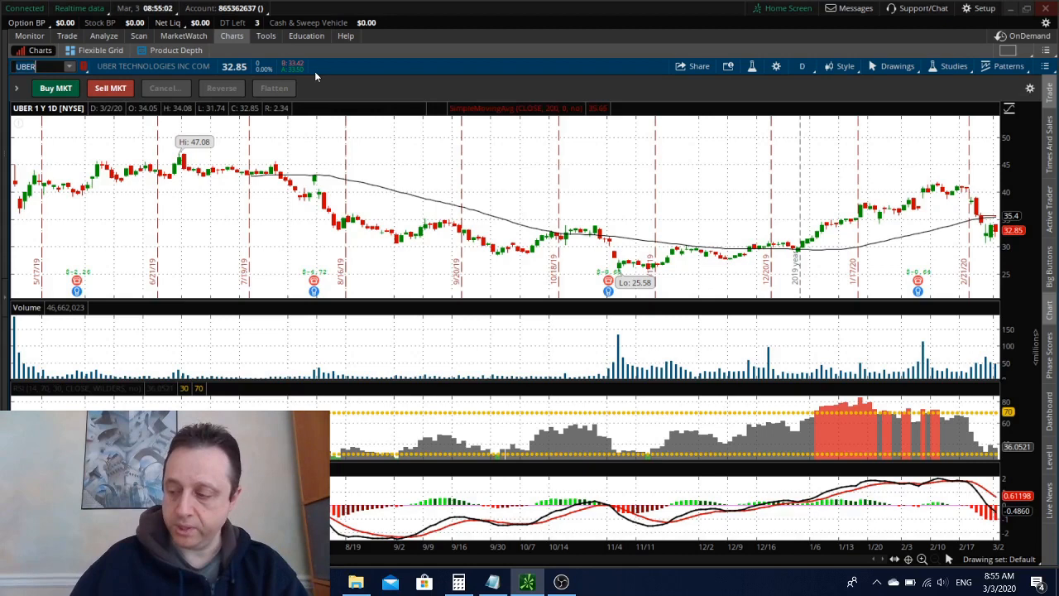
mouse_move(376, 77)
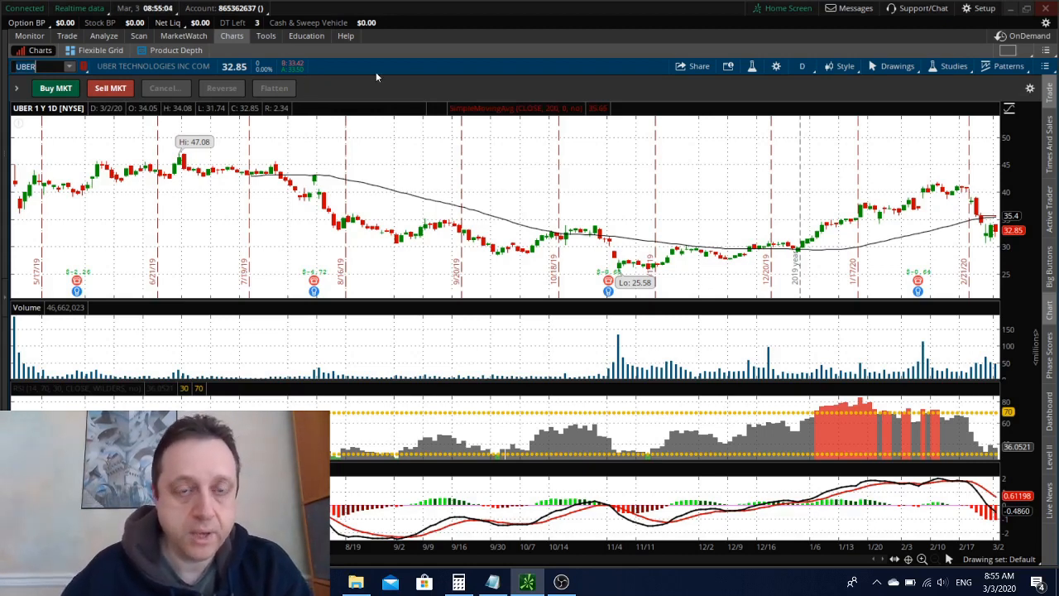
mouse_move(337, 85)
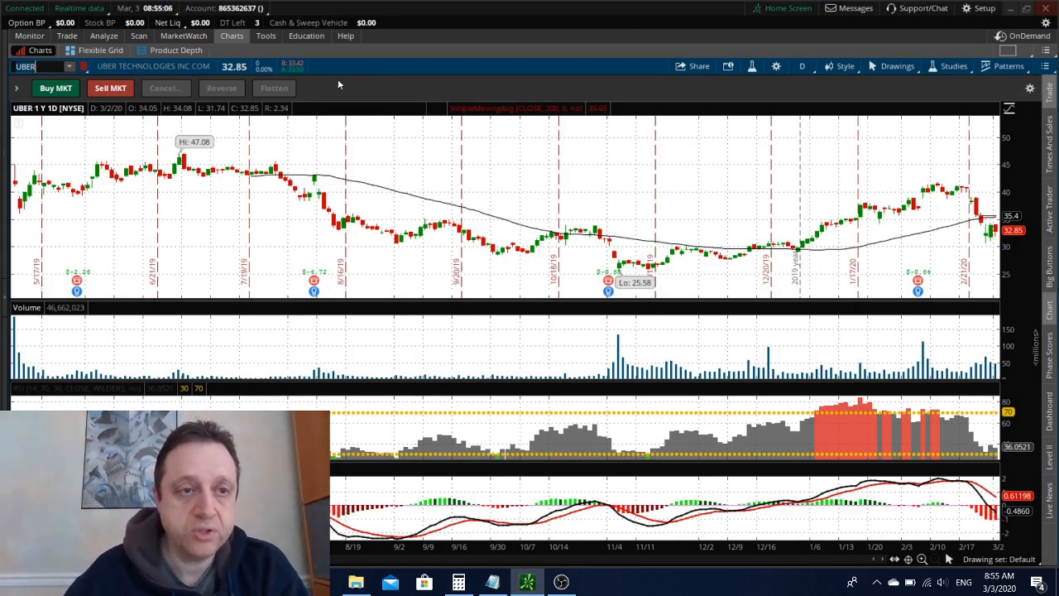
mouse_move(832, 248)
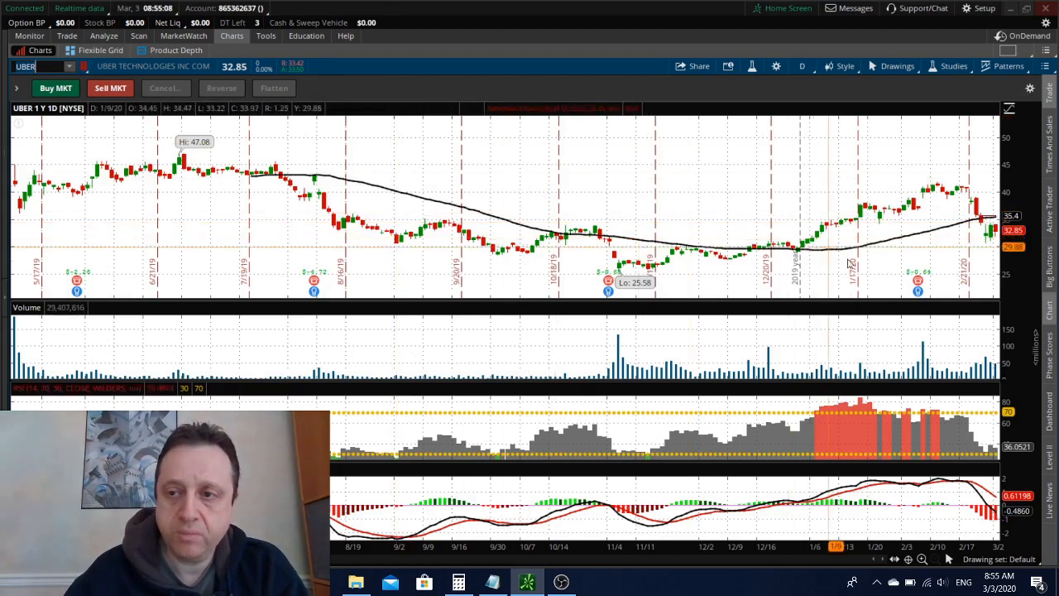
mouse_move(993, 248)
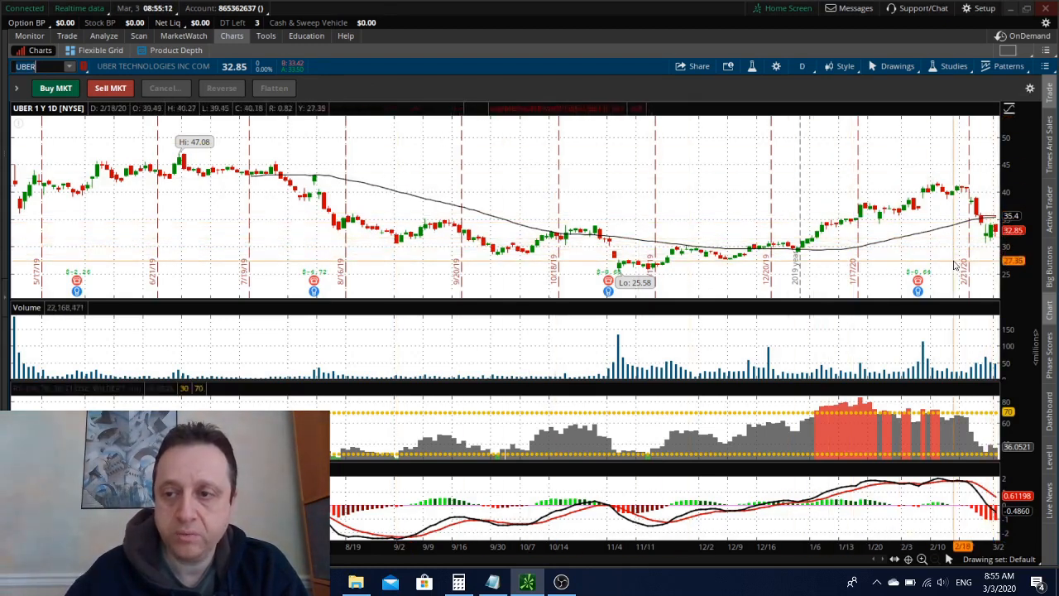
mouse_move(950, 235)
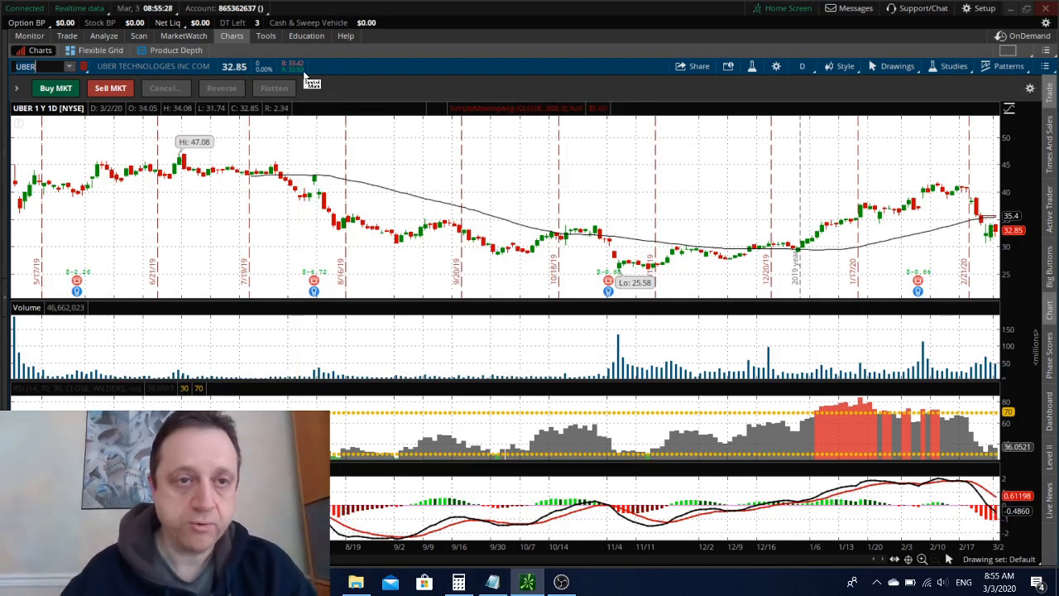
mouse_move(328, 74)
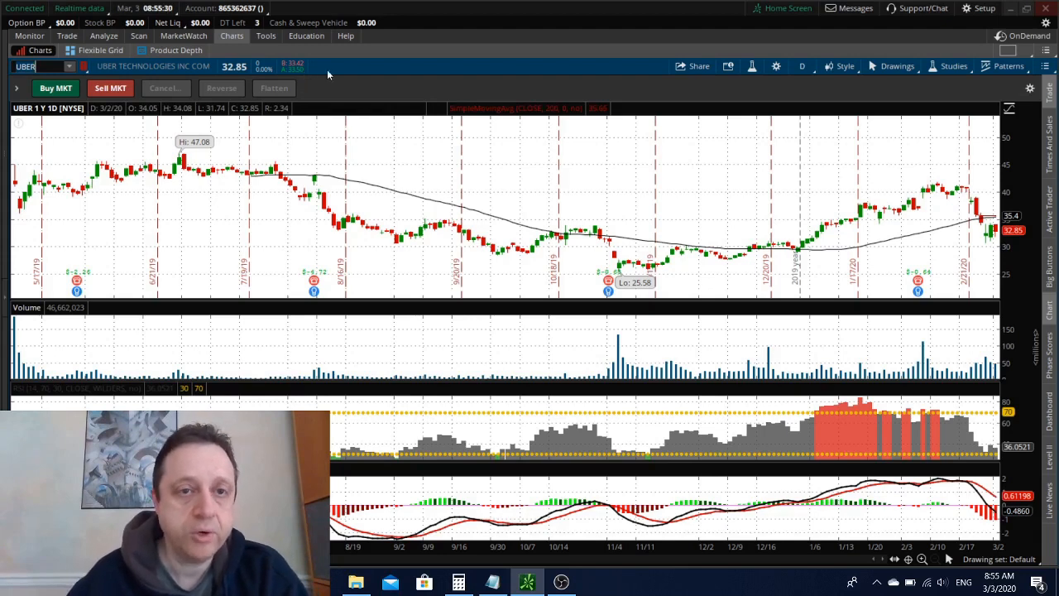
mouse_move(341, 75)
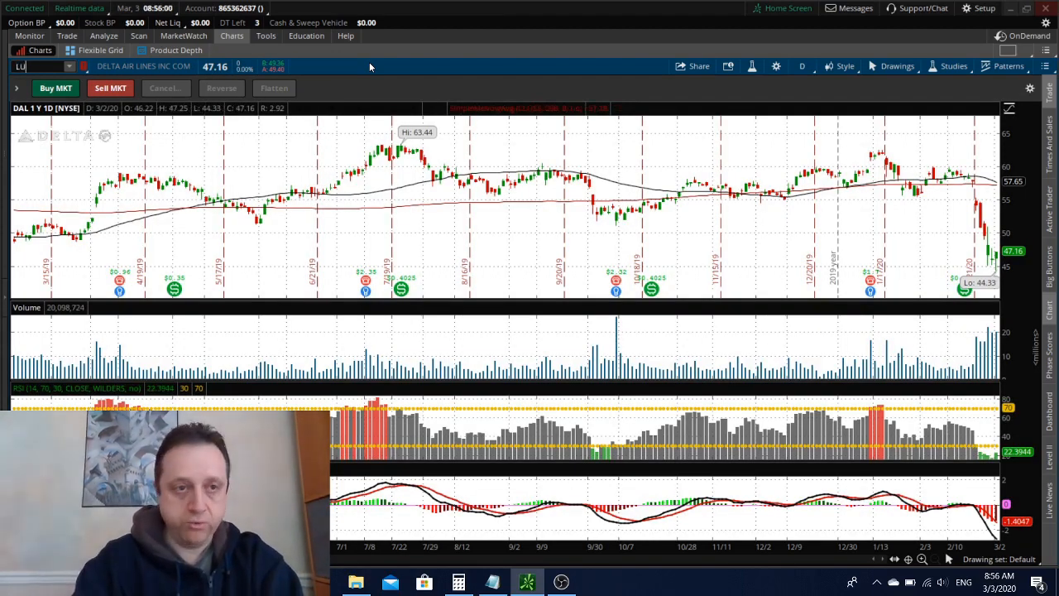
Load Southwest Airlines (LUV), then enter UAL for United Airlines.
type("LUV")
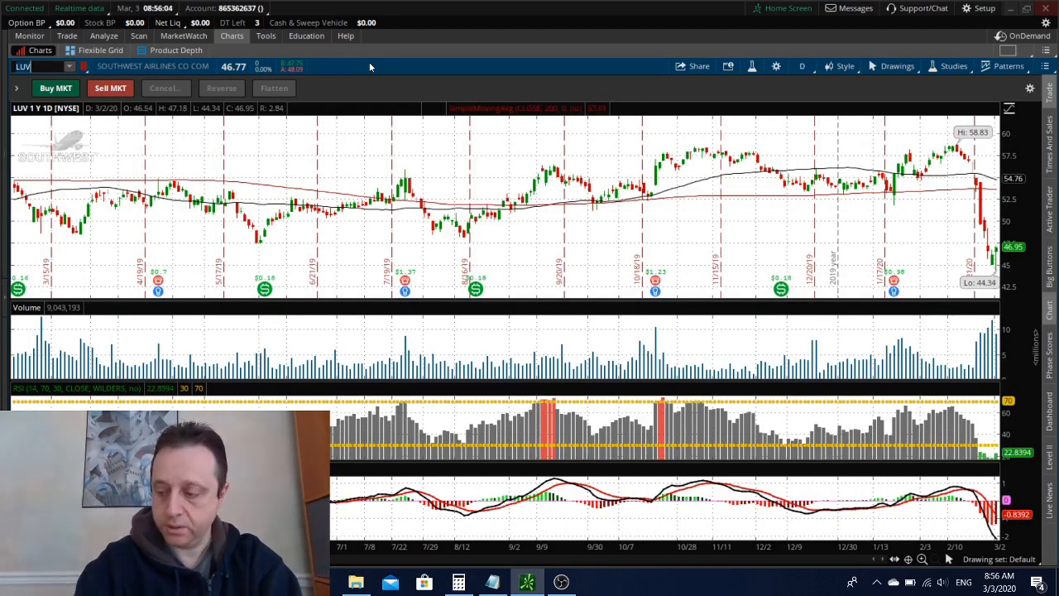
type("UAL")
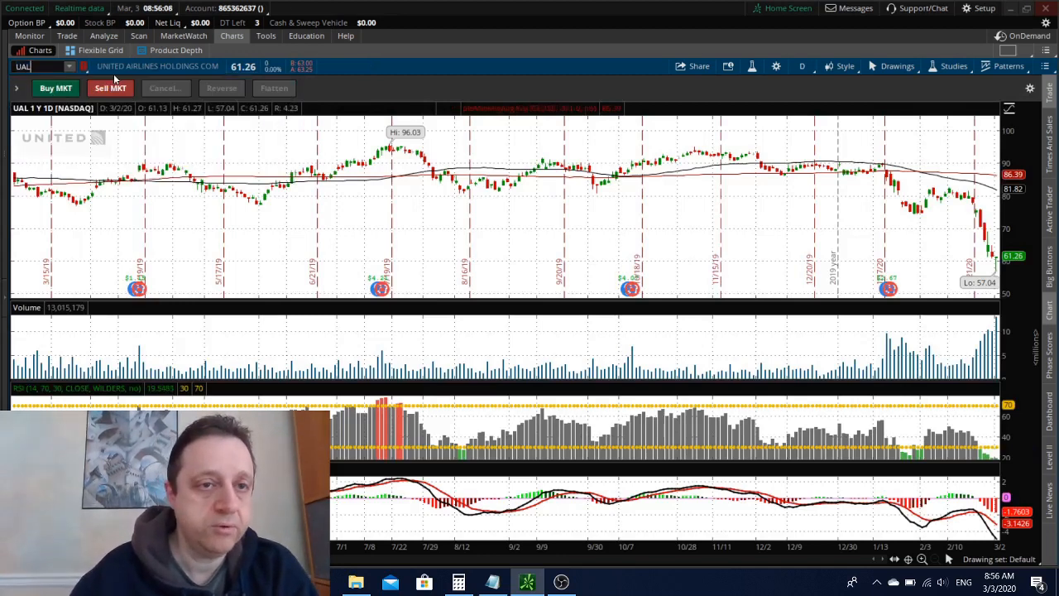
mouse_move(399, 88)
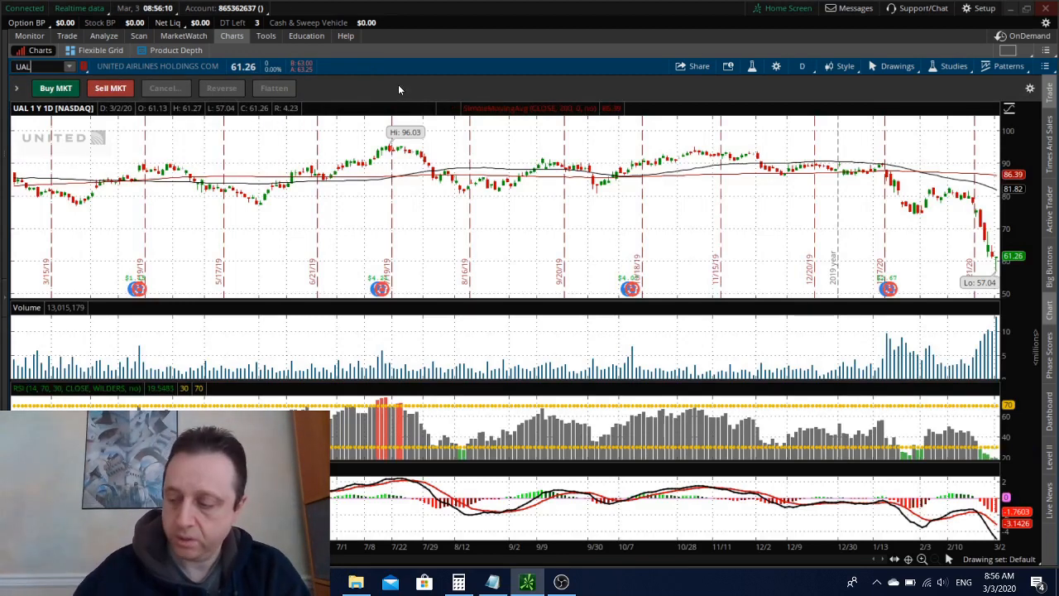
mouse_move(629, 211)
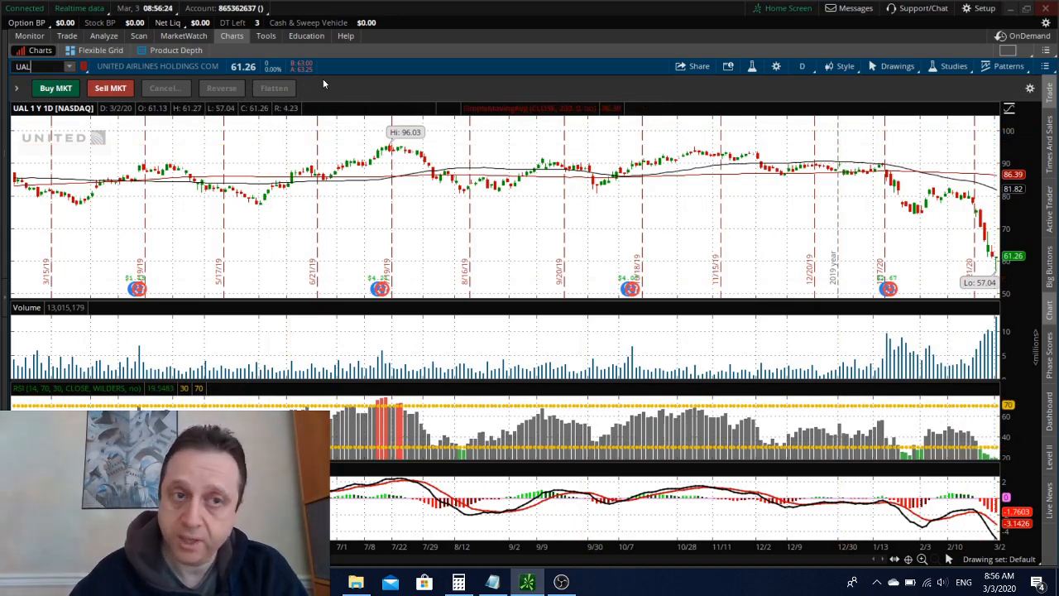
mouse_move(569, 224)
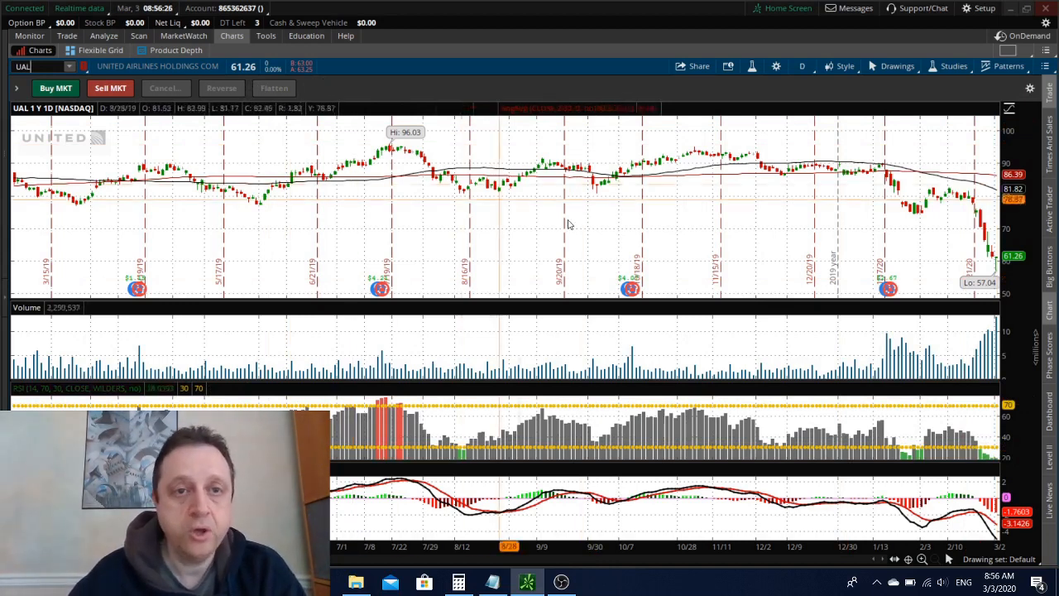